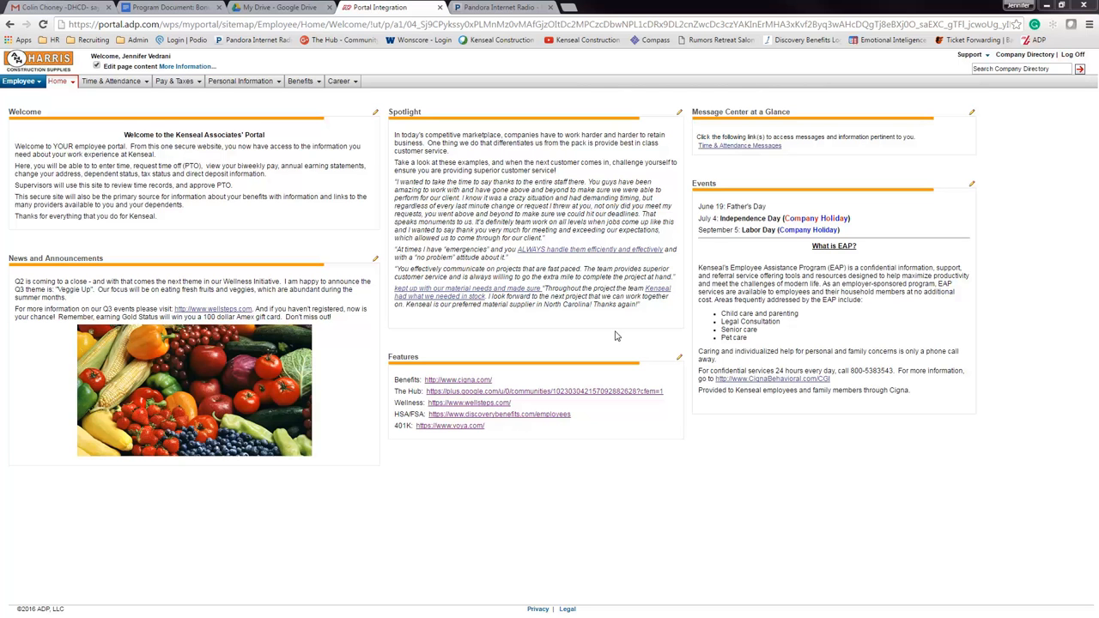
- Expand the Time & Attendance tab in the portal's top navigation
left_click(110, 80)
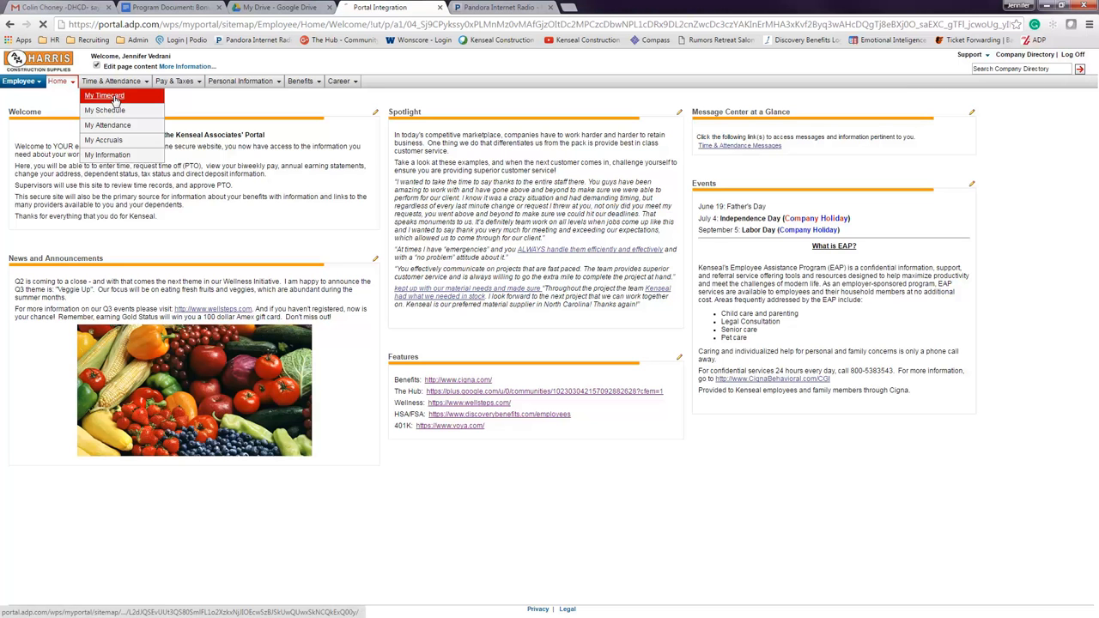
- Go to the Time & Attendance home with today's activities, inbox and schedule
left_click(103, 96)
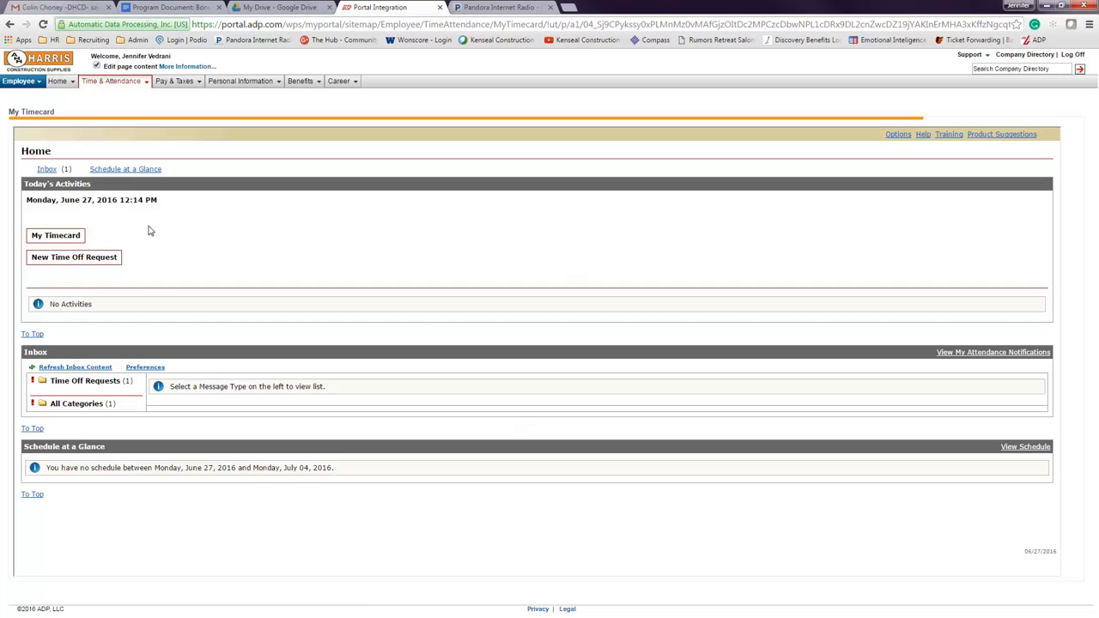
mouse_move(158, 260)
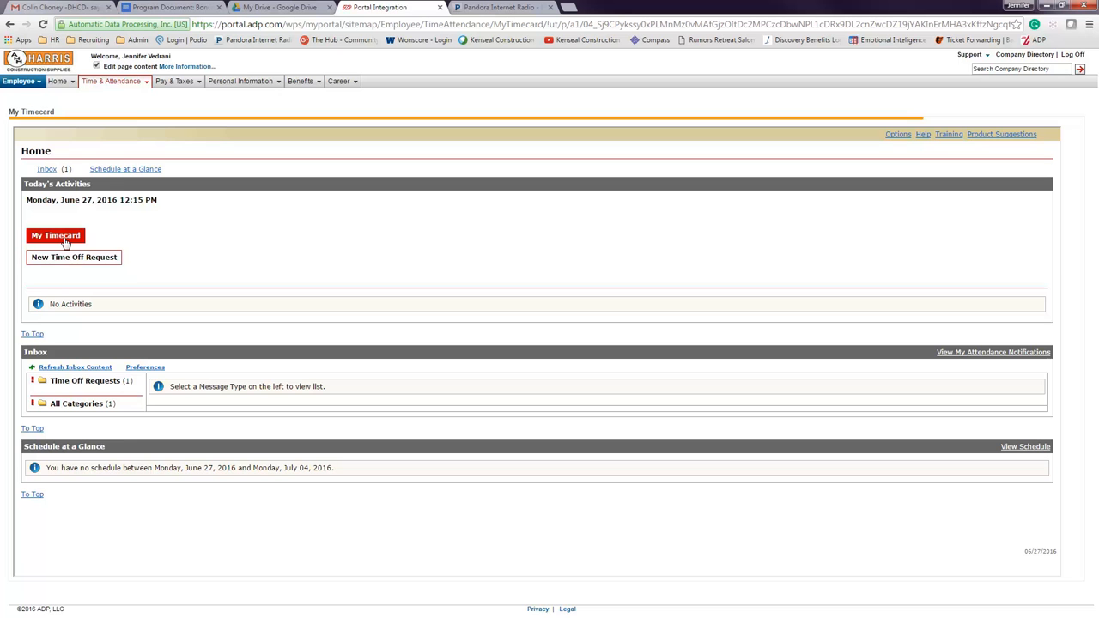
mouse_move(55, 235)
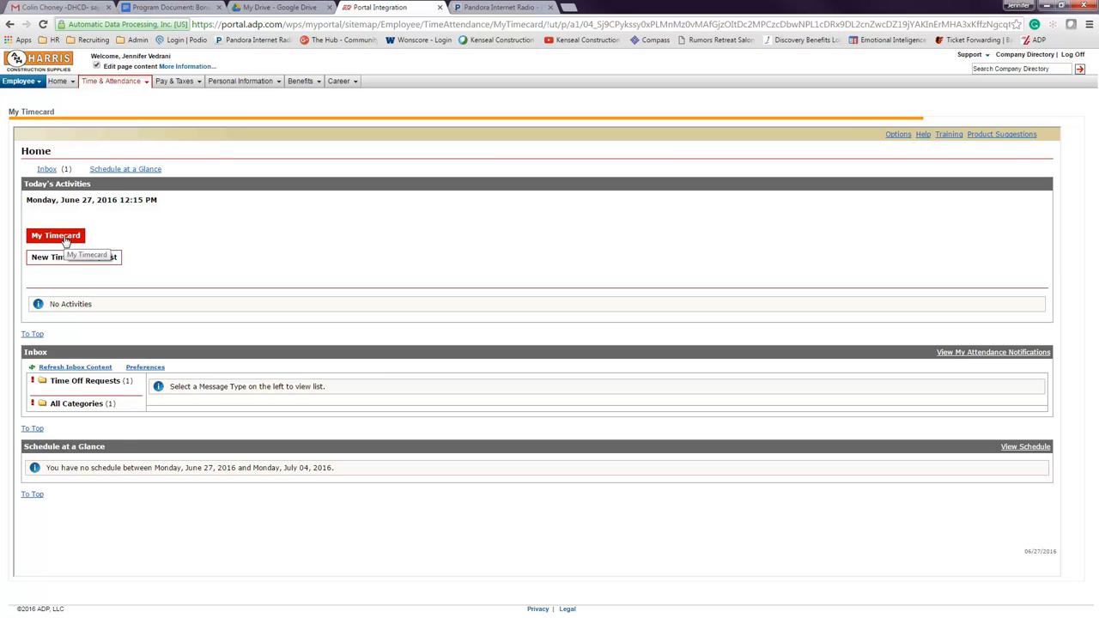
- Open the editable timecard grid for 06/27/2016 from Today's Activities
left_click(55, 236)
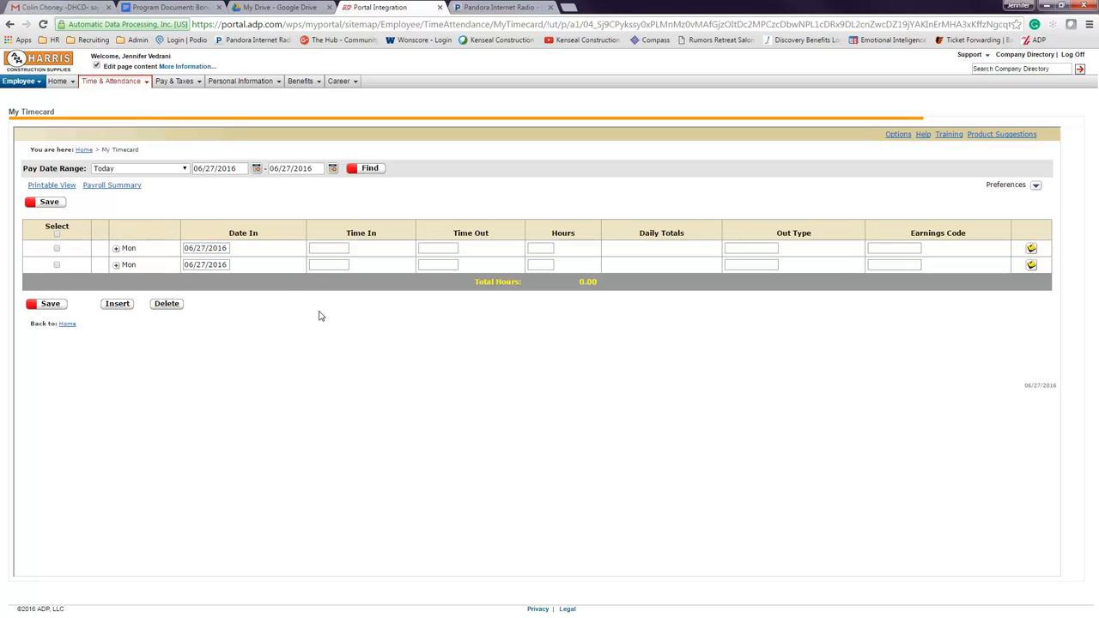
mouse_move(68, 251)
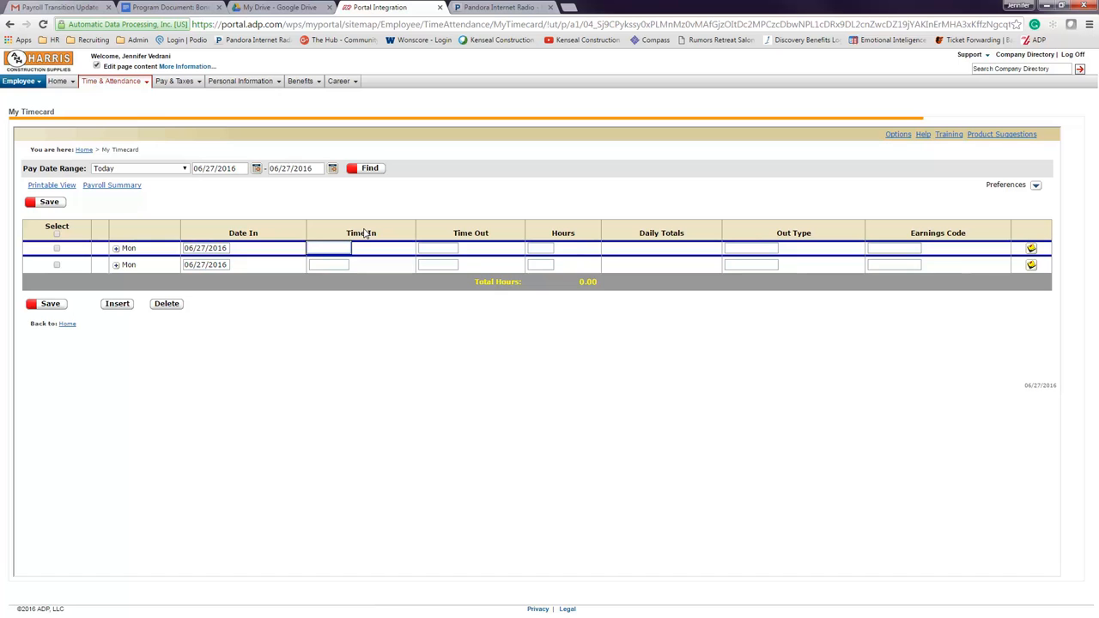
- Fill the first Monday row with 8:00 AM in and 12:30 PM out for 4.50 hours
type("8:00 AM")
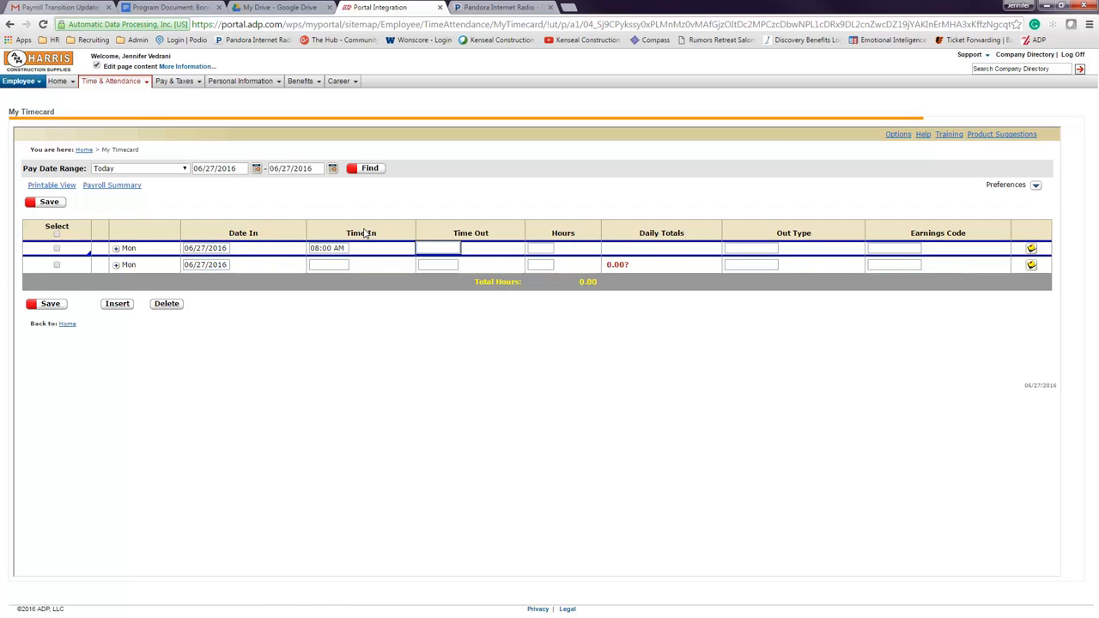
type("12:30 PM")
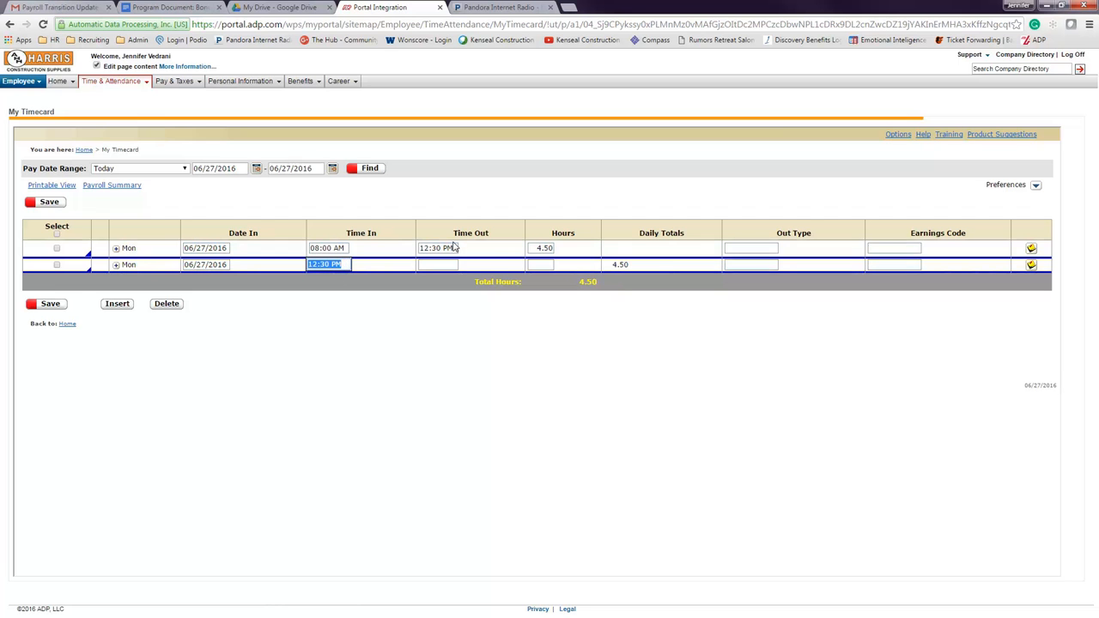
- Fill the second Monday row with 1:00 PM in and 04:30 out, reaching 8.00 total hours
type("12")
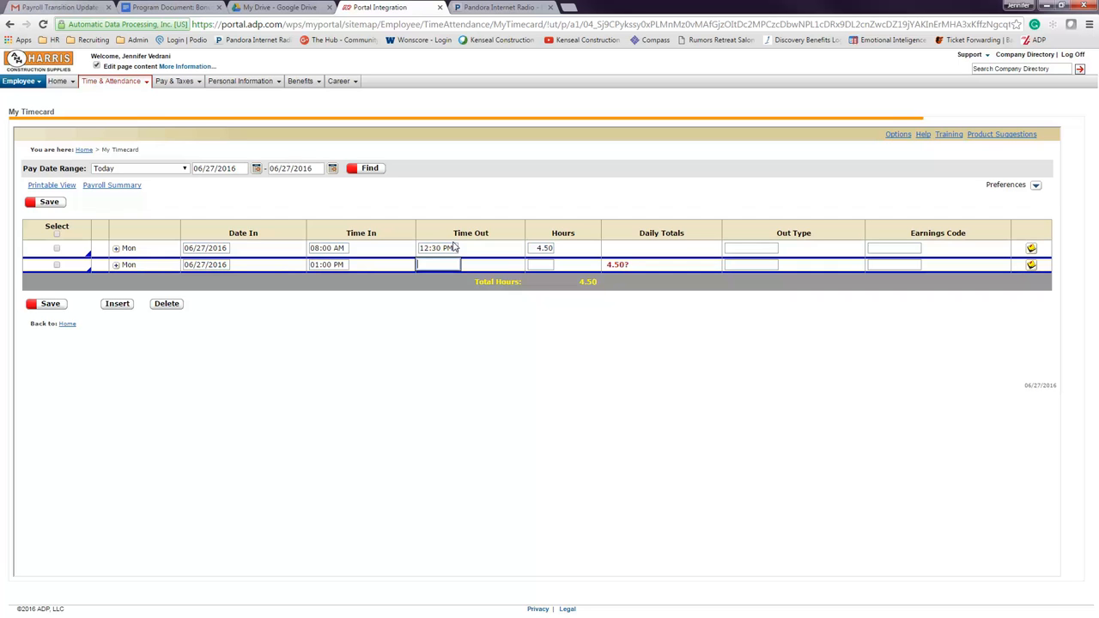
type("5")
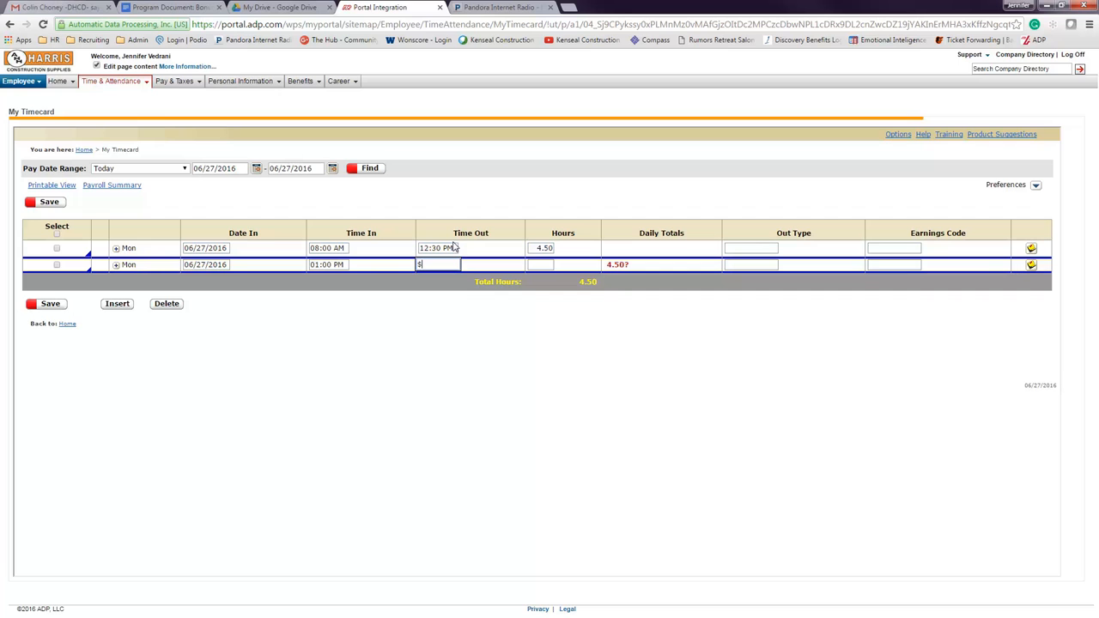
type(":")
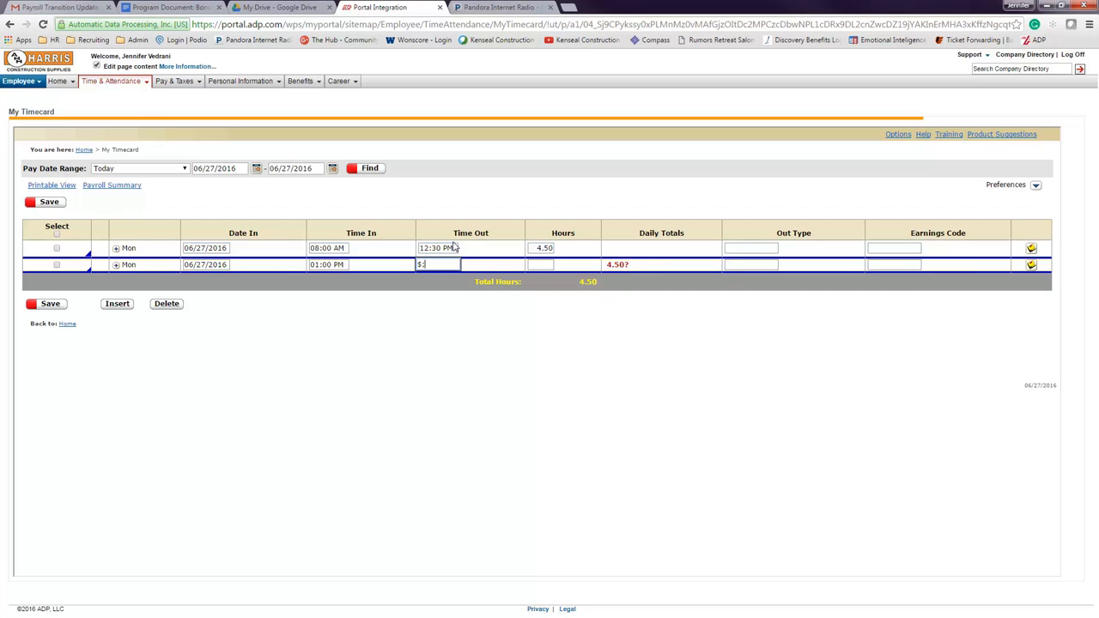
type("4")
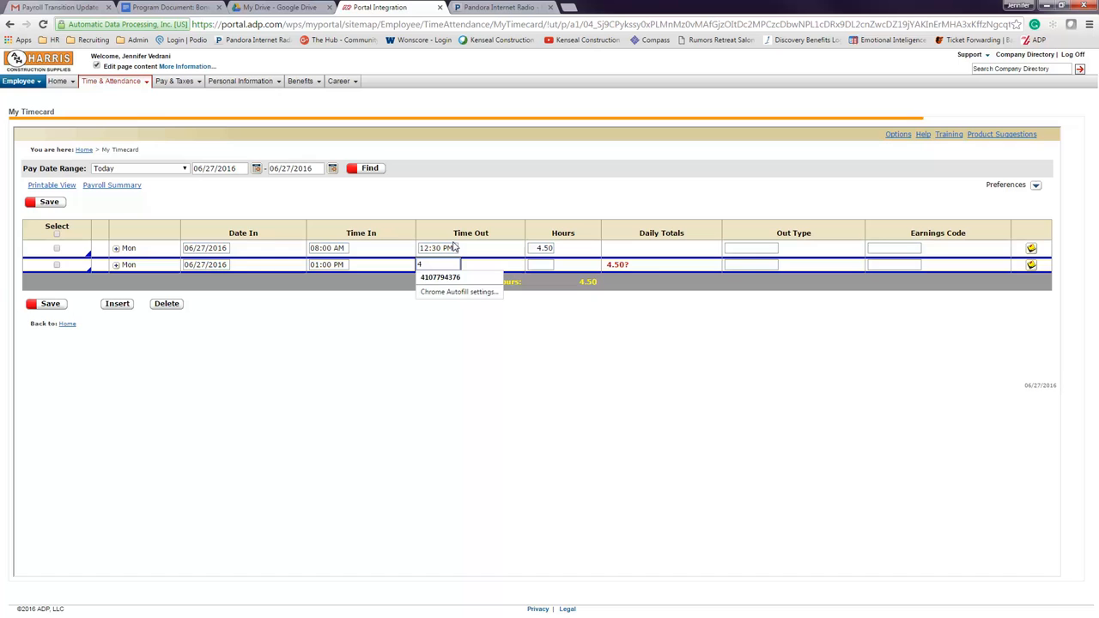
type("04:30 AM")
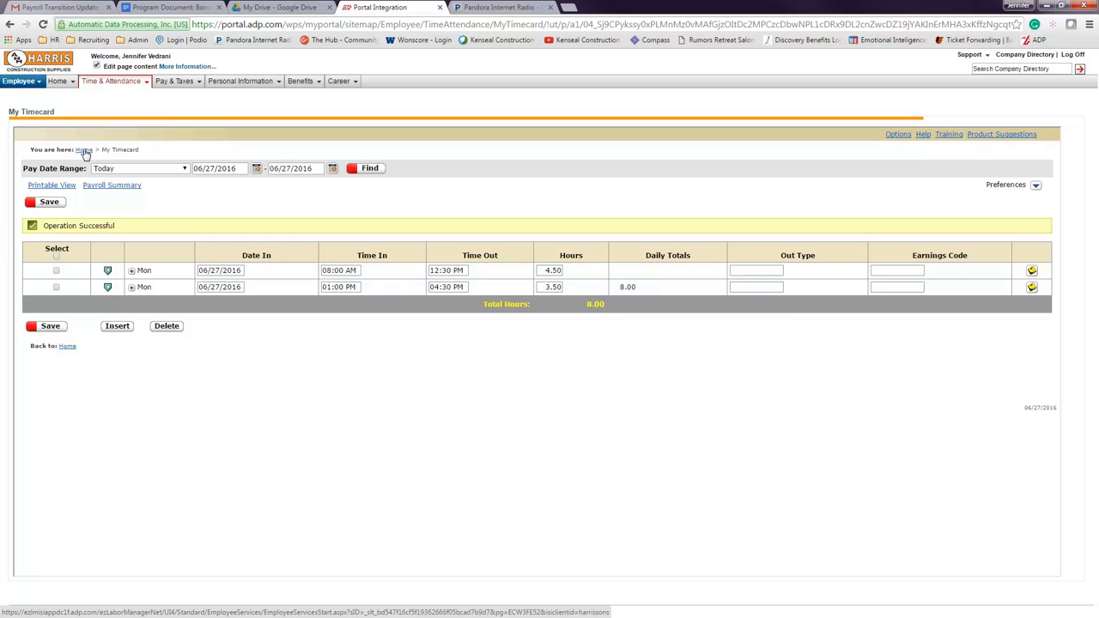
mouse_move(84, 151)
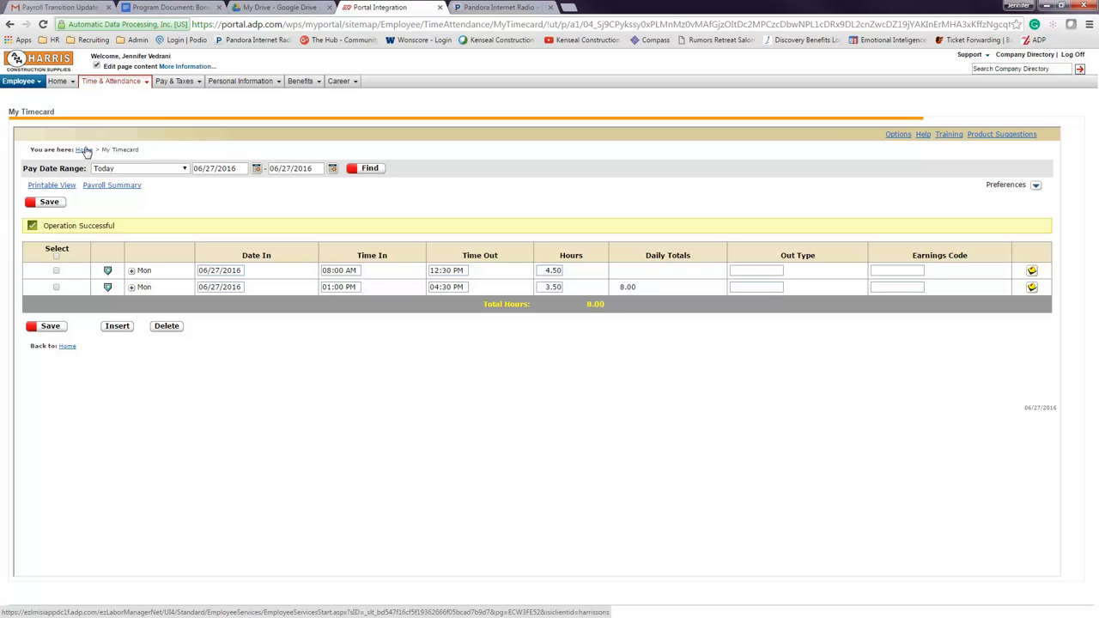